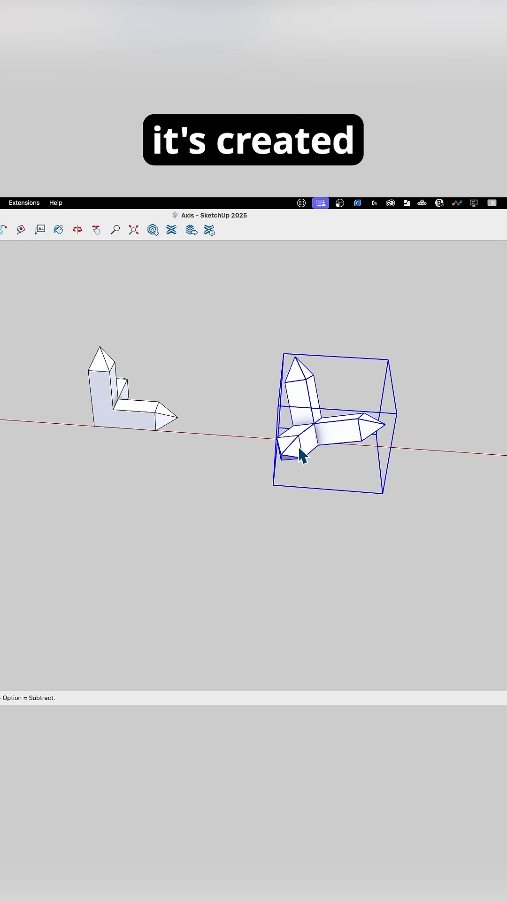
click(77, 228)
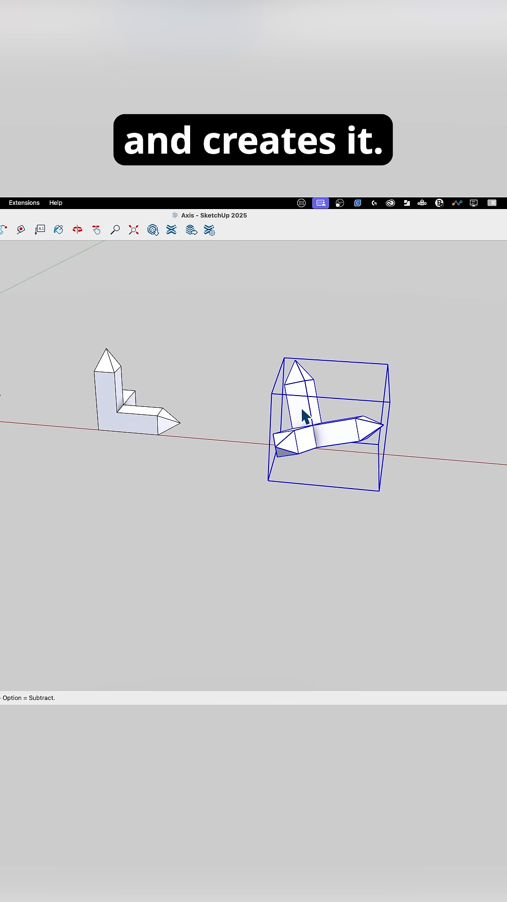
click(78, 230)
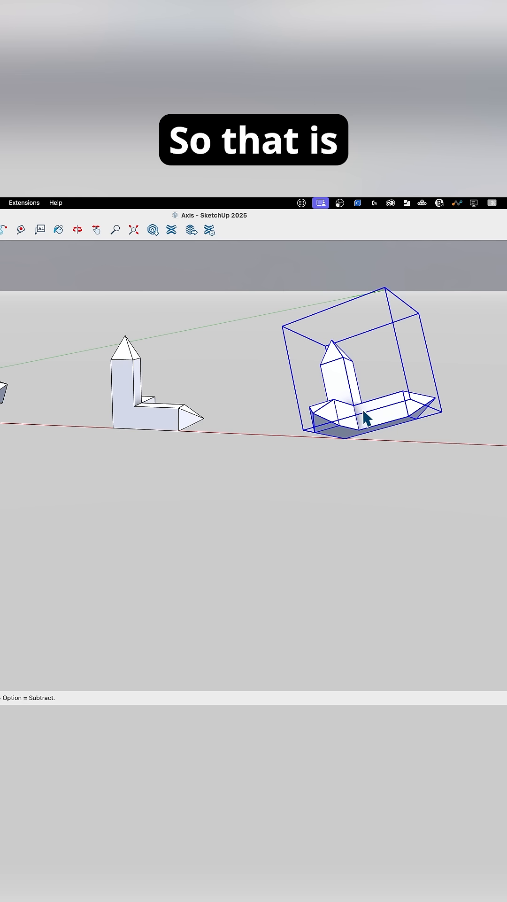
click(77, 230)
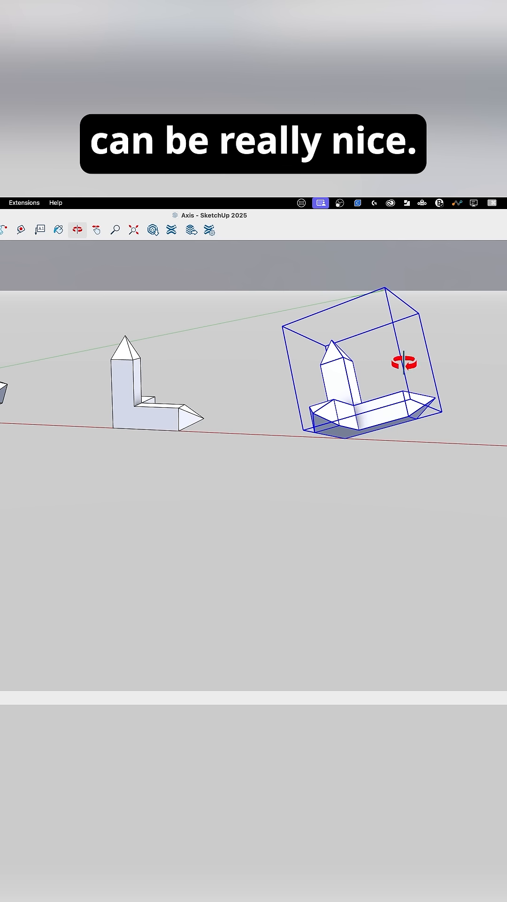